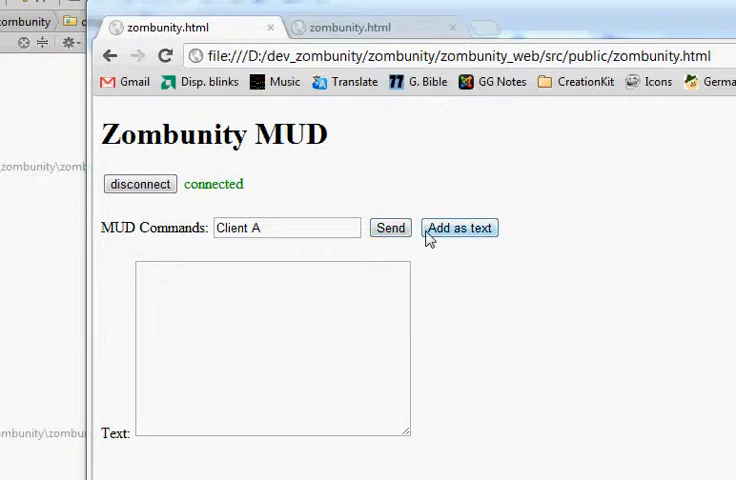
{"action": "mouse_move", "coordinate": [432, 240]}
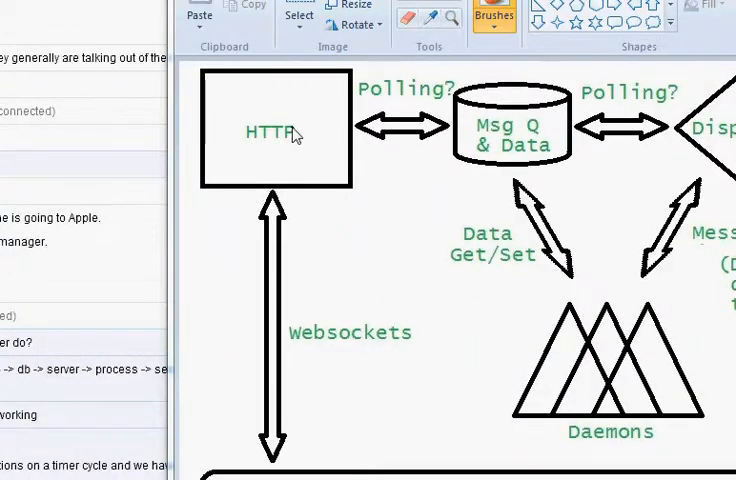
- Show the ClojureScript websocket client with its on-close, on-msg, send and connect functions
{"action": "scroll", "scroll_direction": "down", "scroll_amount": 3}
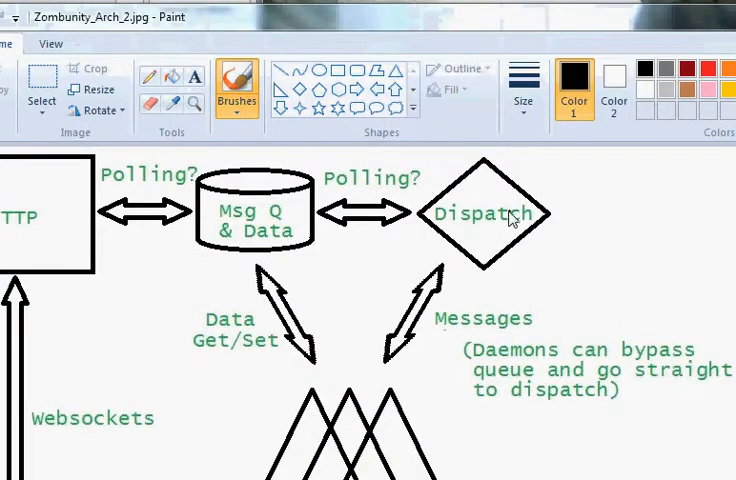
{"action": "scroll", "scroll_direction": "down", "scroll_amount": 3}
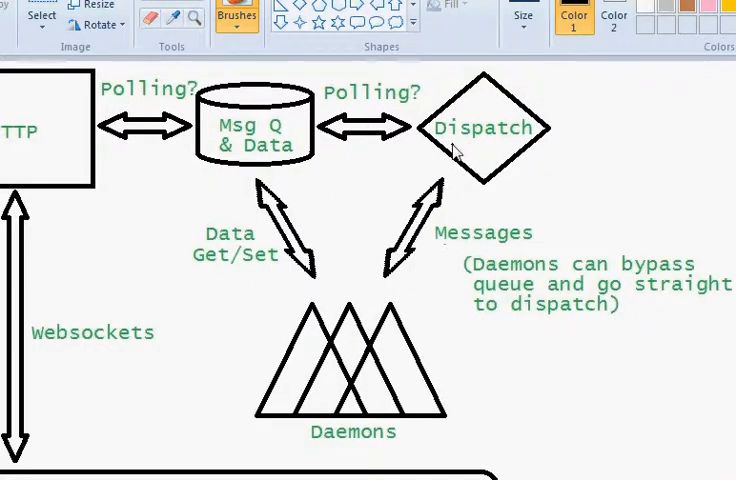
{"action": "mouse_move", "coordinate": [324, 286]}
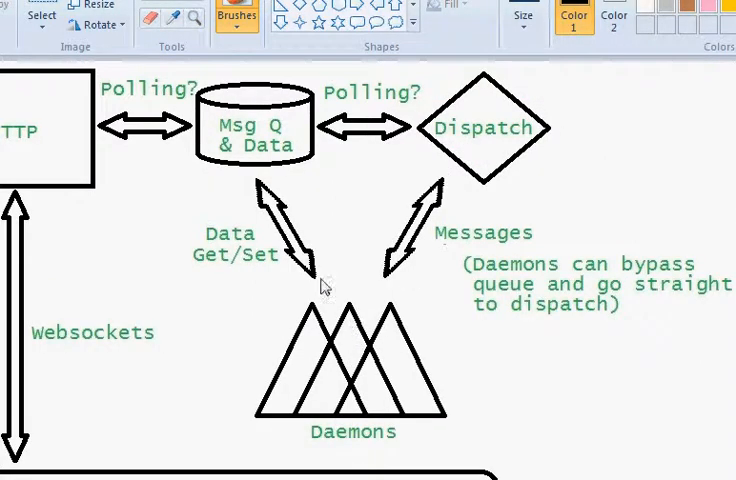
{"action": "mouse_move", "coordinate": [324, 344]}
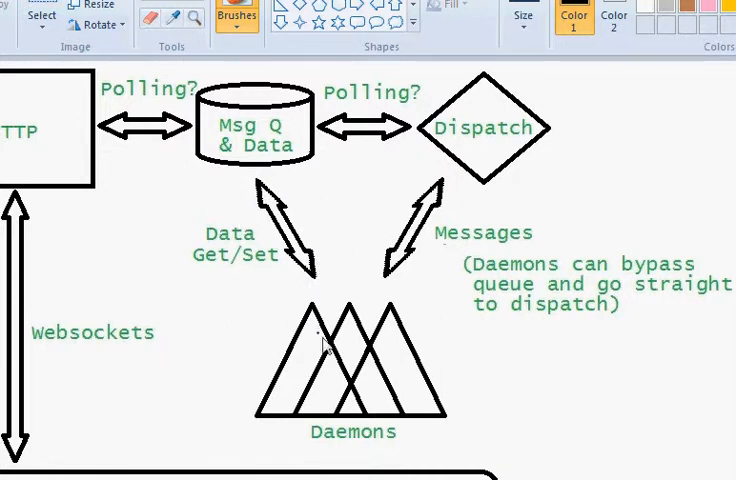
{"action": "mouse_move", "coordinate": [292, 272]}
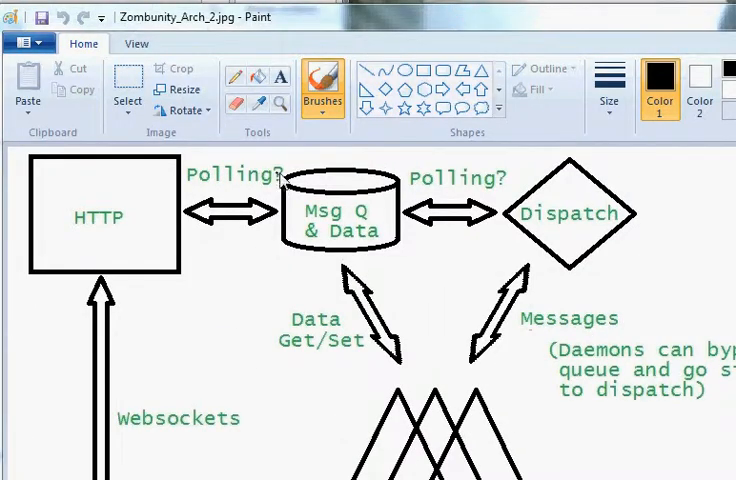
{"action": "mouse_move", "coordinate": [474, 198]}
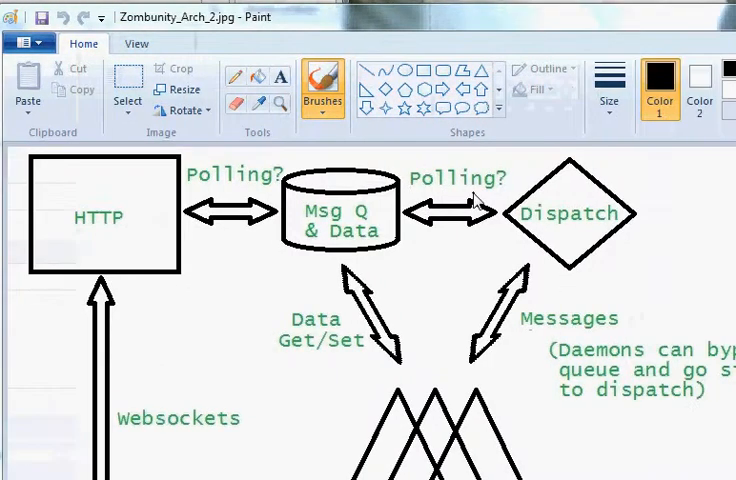
{"action": "mouse_move", "coordinate": [336, 210]}
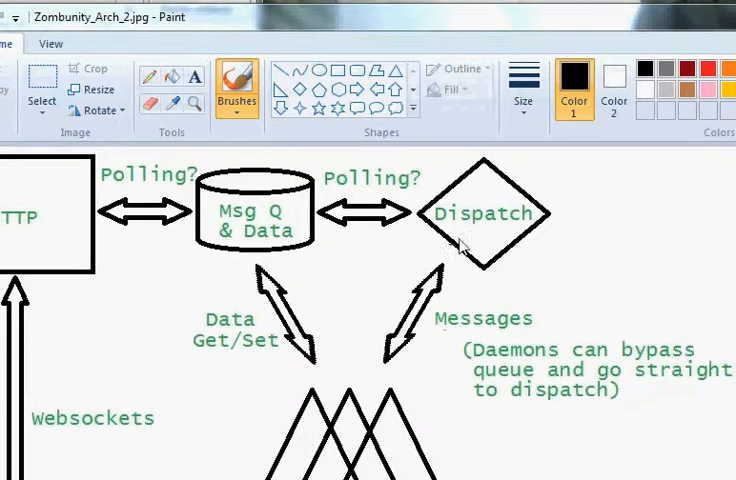
{"action": "mouse_move", "coordinate": [196, 216]}
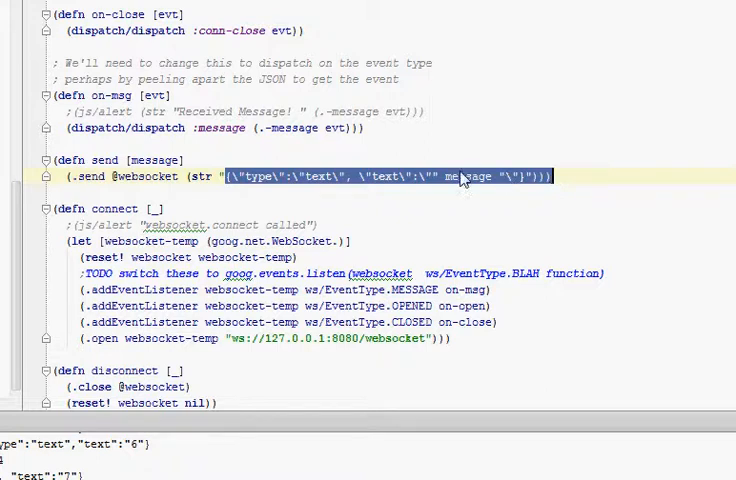
{"action": "left_click", "coordinate": [330, 188]}
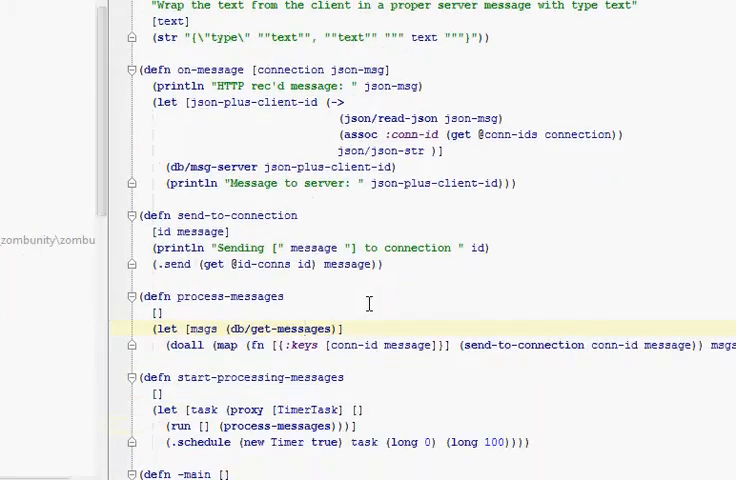
- Scroll through http.clj to review the websocket server code and its main function
{"action": "scroll", "scroll_direction": "down", "scroll_amount": 3}
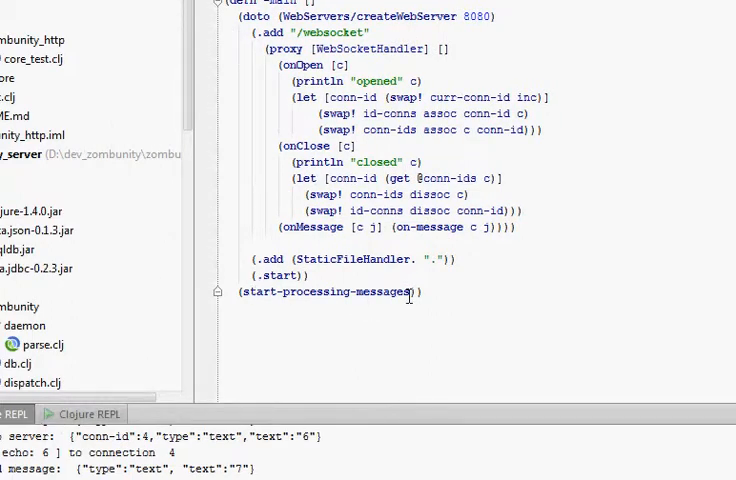
{"action": "scroll", "scroll_direction": "up", "scroll_amount": 3}
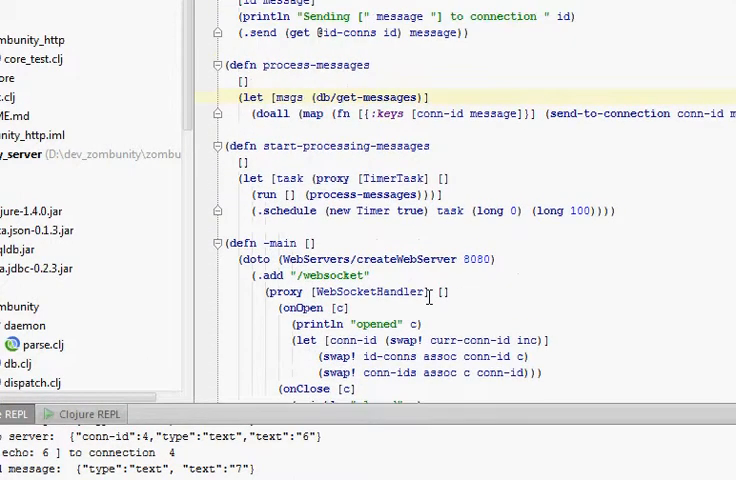
{"action": "mouse_move", "coordinate": [336, 210]}
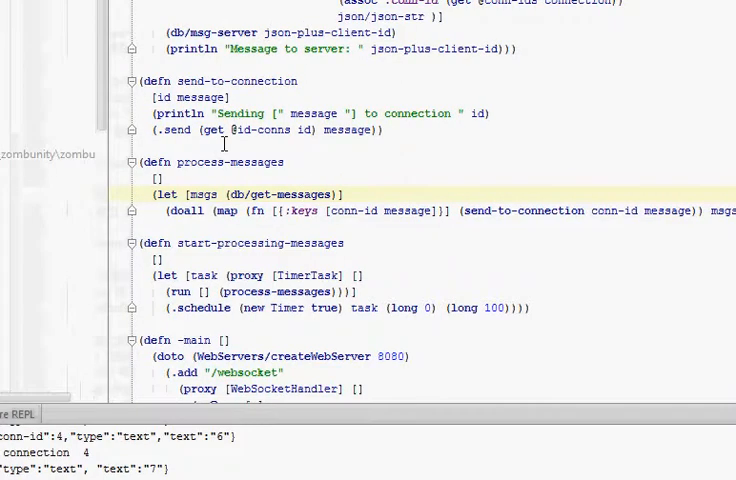
{"action": "scroll", "scroll_direction": "up", "scroll_amount": 3}
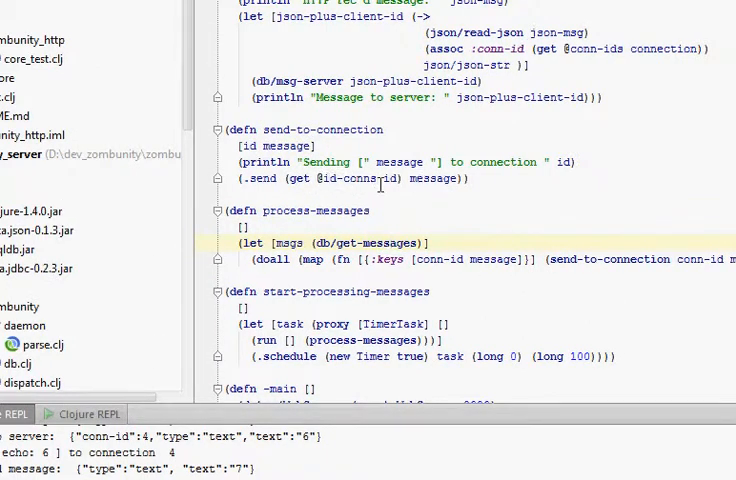
{"action": "scroll", "scroll_direction": "up", "scroll_amount": 3}
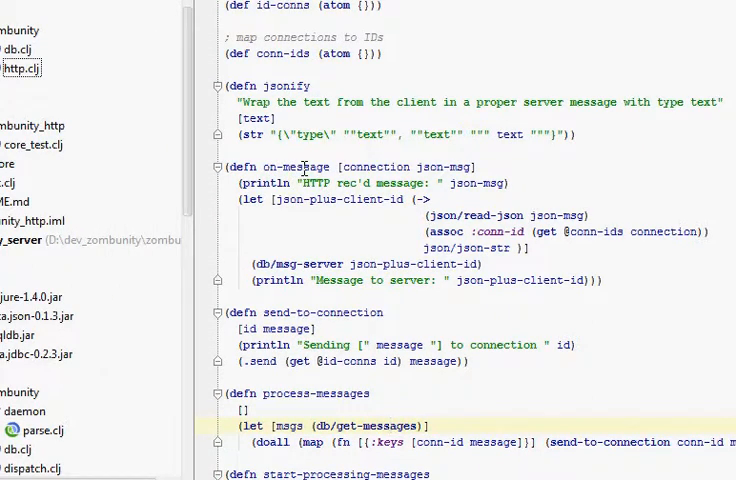
{"action": "mouse_move", "coordinate": [442, 216]}
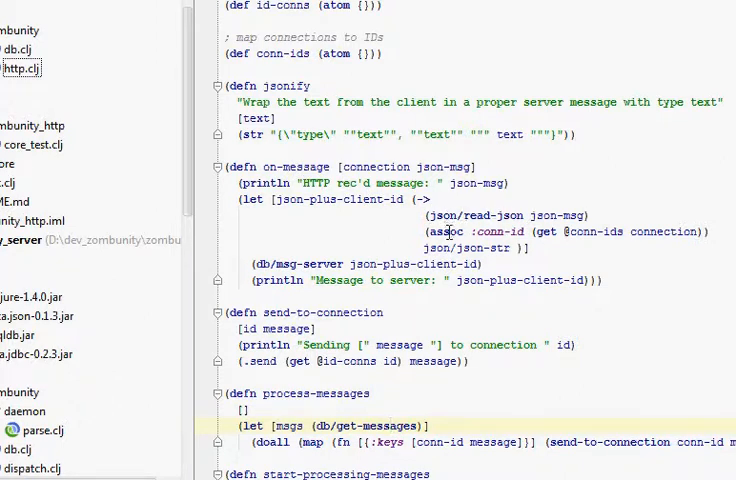
{"action": "mouse_move", "coordinate": [508, 246]}
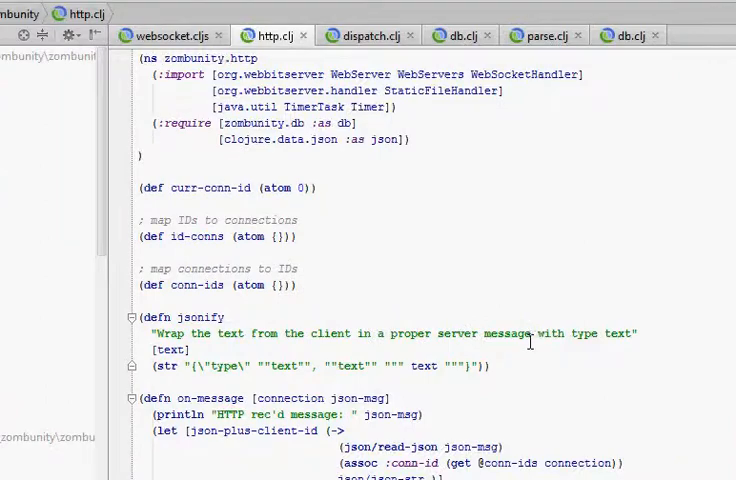
{"action": "scroll", "scroll_direction": "down", "scroll_amount": 3}
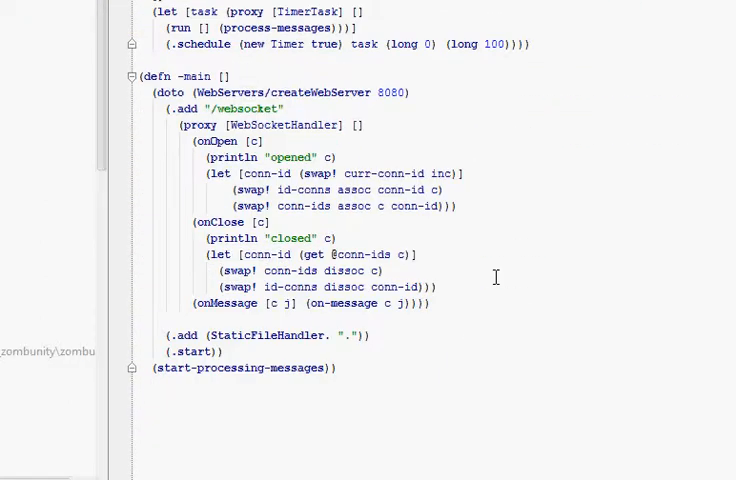
{"action": "scroll", "scroll_direction": "up", "scroll_amount": 3}
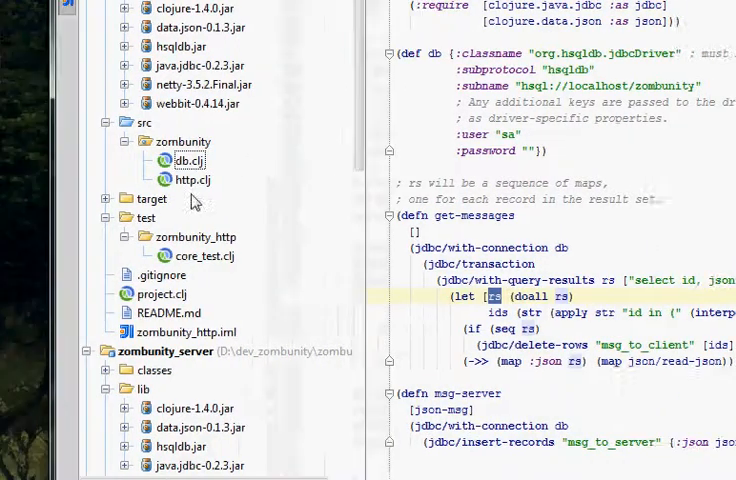
{"action": "double_click", "coordinate": [184, 160]}
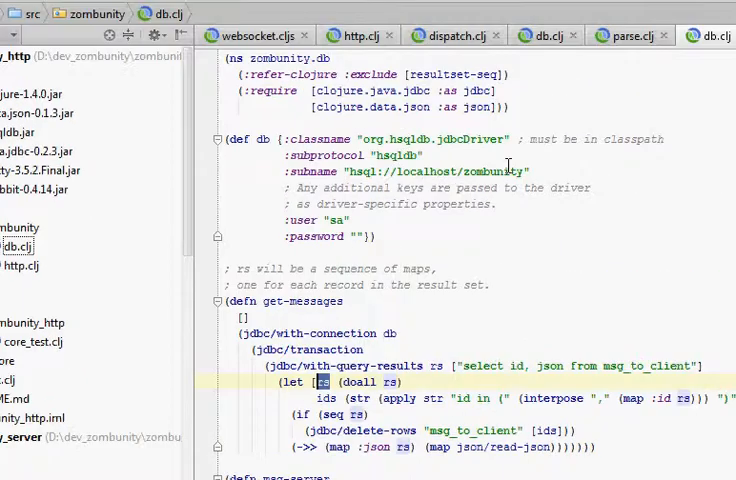
{"action": "mouse_move", "coordinate": [400, 210]}
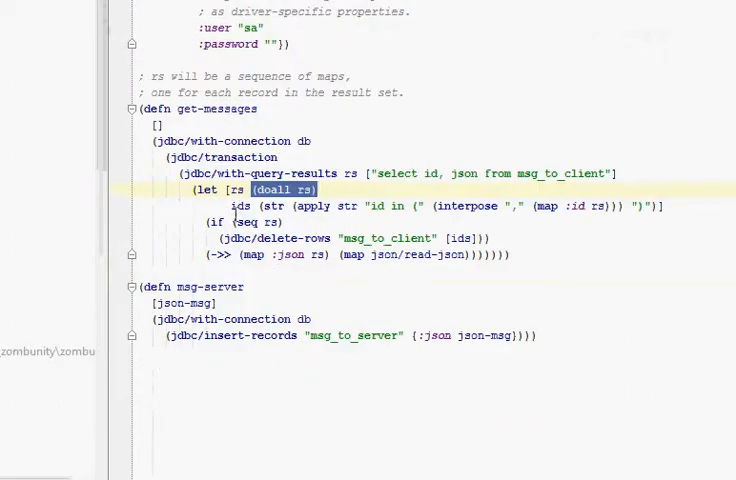
{"action": "mouse_move", "coordinate": [272, 204]}
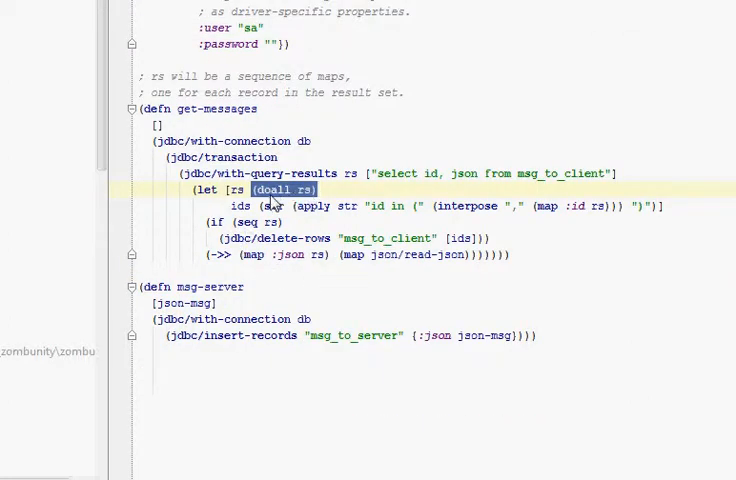
{"action": "mouse_move", "coordinate": [276, 204]}
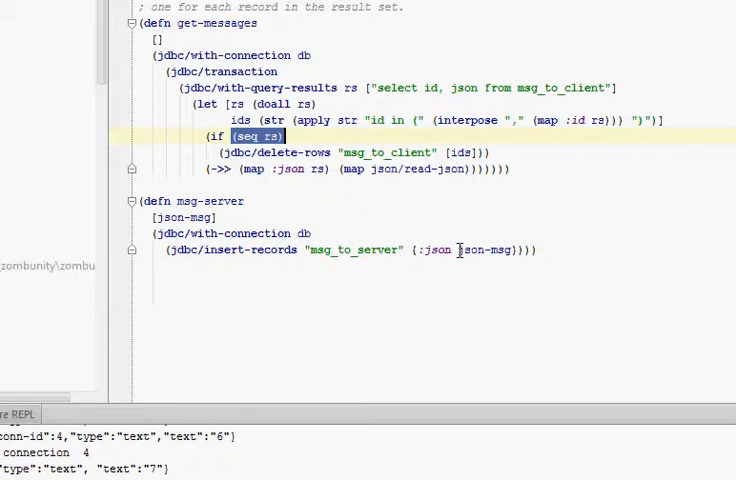
{"action": "mouse_move", "coordinate": [436, 252]}
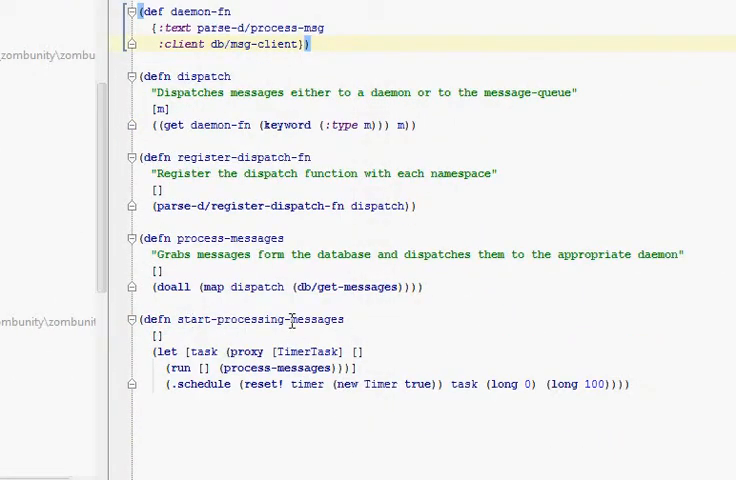
- Scroll through dispatch.clj past daemon-fn, dispatch, register-dispatch-fn and start-processing-messages
{"action": "scroll", "scroll_direction": "down", "scroll_amount": 3}
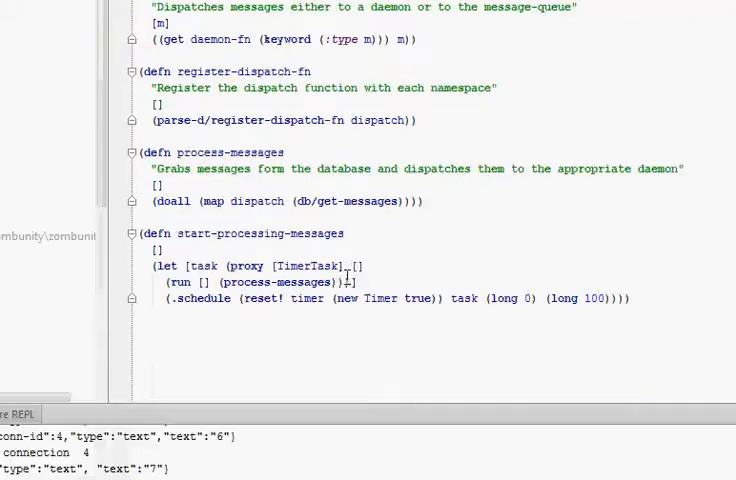
{"action": "scroll", "scroll_direction": "up", "scroll_amount": 3}
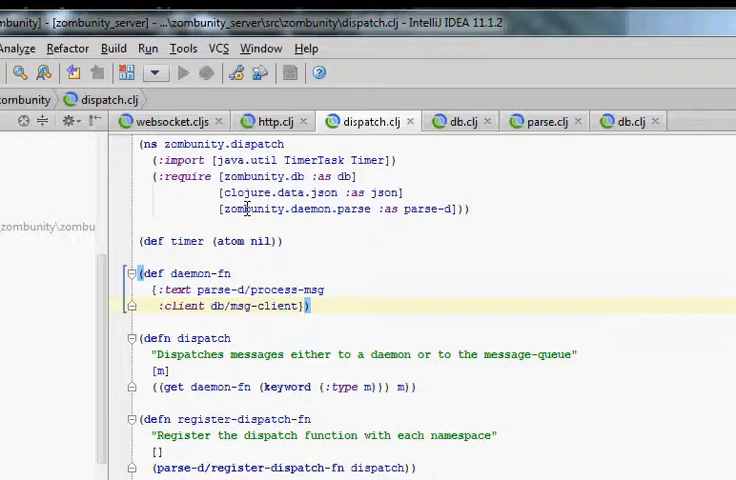
{"action": "scroll", "scroll_direction": "down", "scroll_amount": 3}
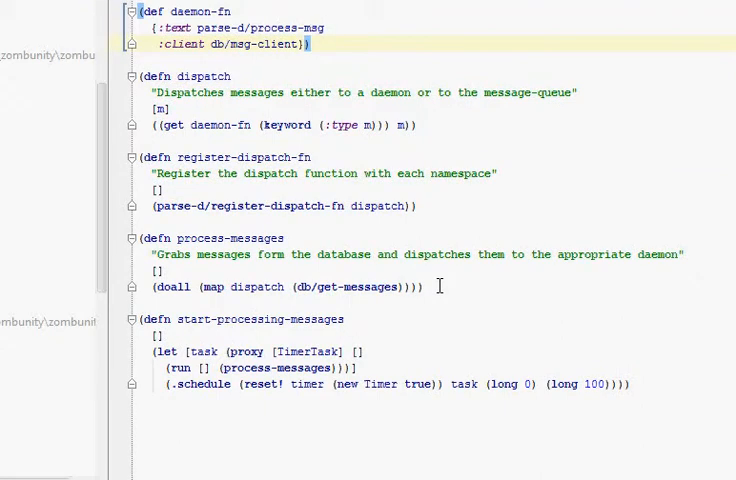
{"action": "mouse_move", "coordinate": [314, 206]}
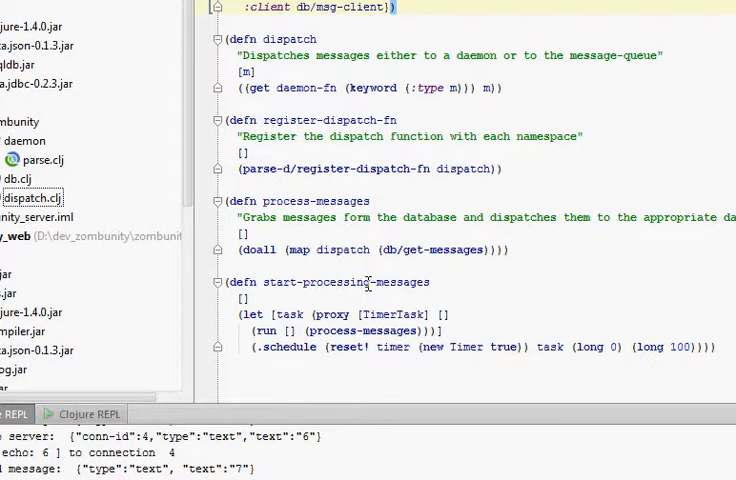
{"action": "scroll", "scroll_direction": "up", "scroll_amount": 3}
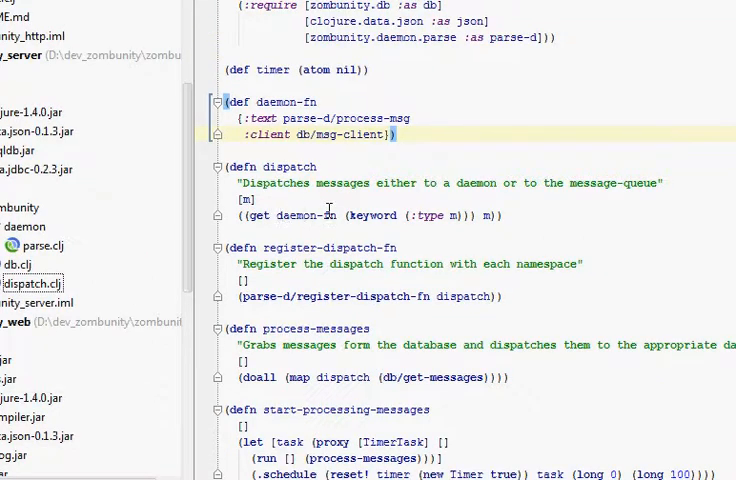
{"action": "mouse_move", "coordinate": [436, 216]}
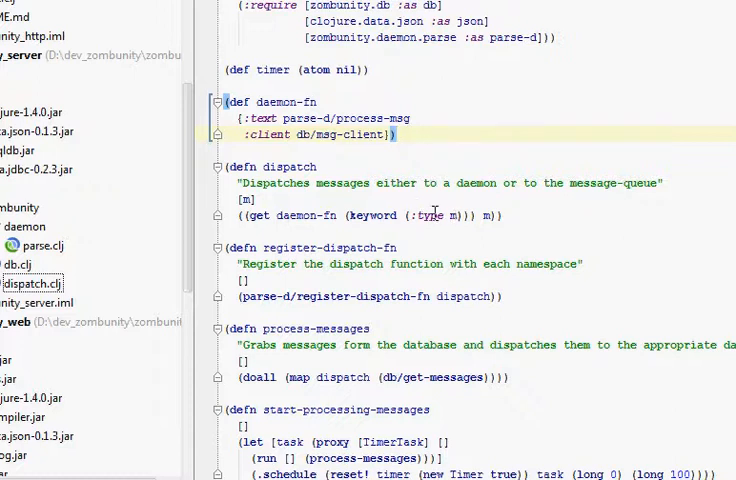
{"action": "mouse_move", "coordinate": [356, 162]}
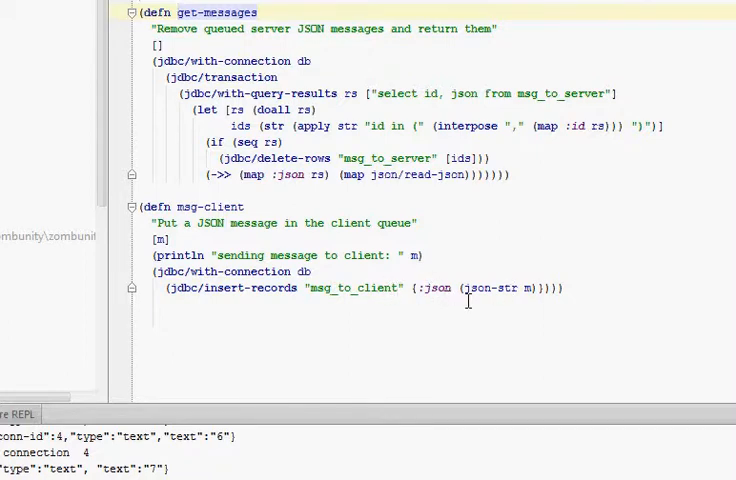
- Scroll db.clj to get-messages reading msg_to_server and the msg-client definition
{"action": "scroll", "scroll_direction": "up", "scroll_amount": 3}
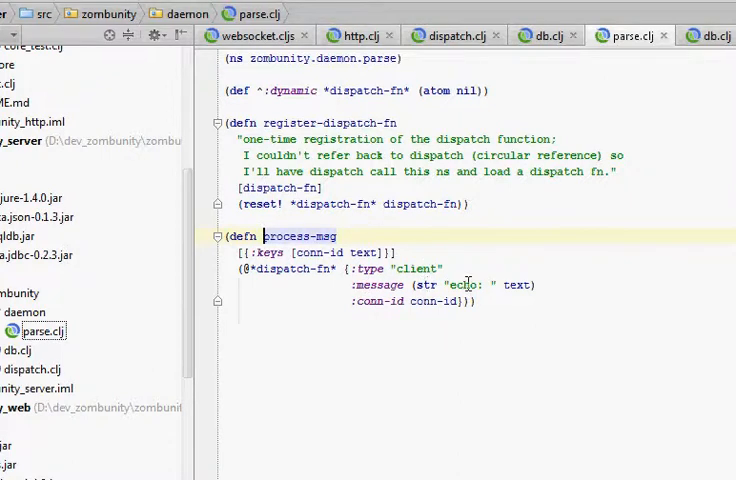
{"action": "mouse_move", "coordinate": [446, 278]}
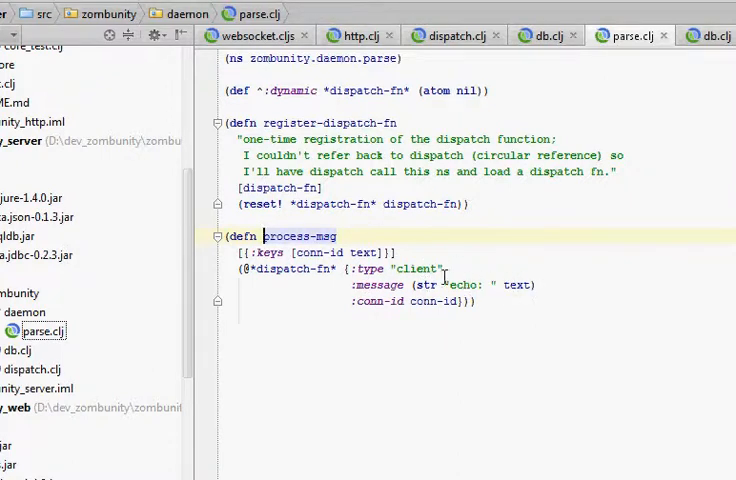
{"action": "mouse_move", "coordinate": [448, 302]}
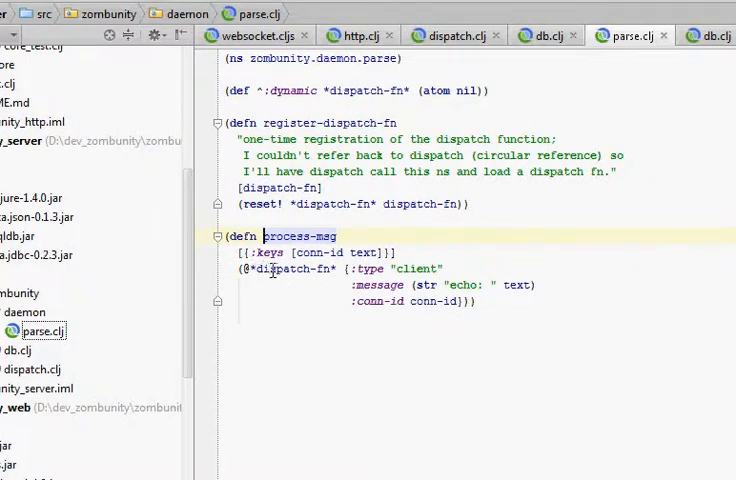
{"action": "mouse_move", "coordinate": [516, 246]}
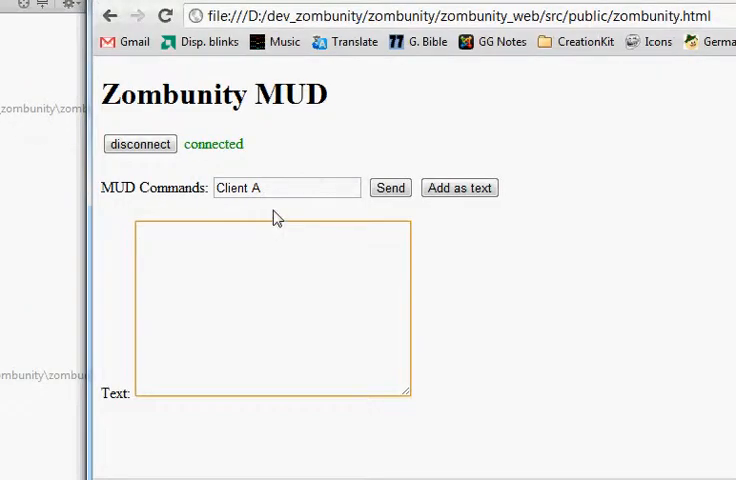
- Open a second zombunity.html tab so Client A and Client B are both connected
{"action": "left_click", "coordinate": [390, 188]}
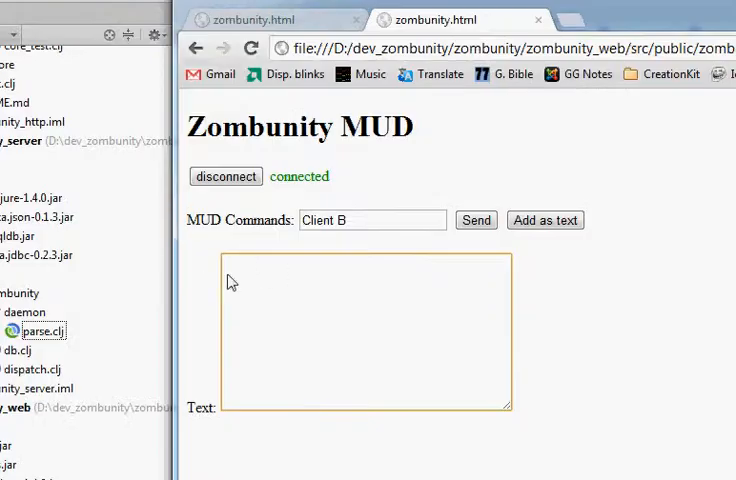
{"action": "left_click", "coordinate": [476, 220]}
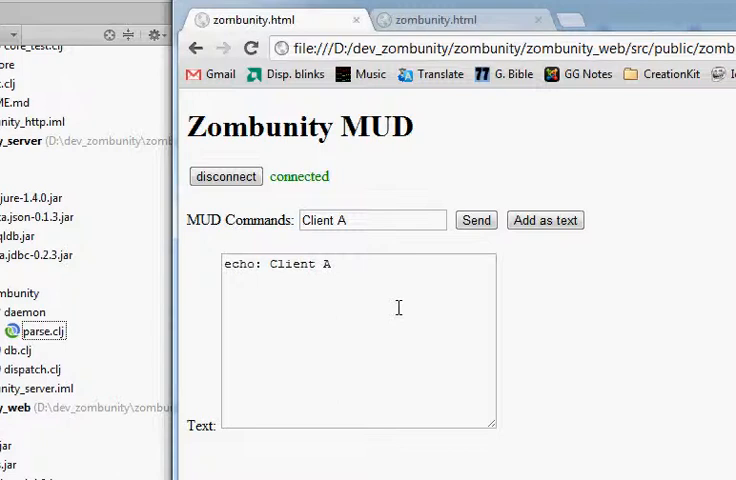
{"action": "mouse_move", "coordinate": [410, 312]}
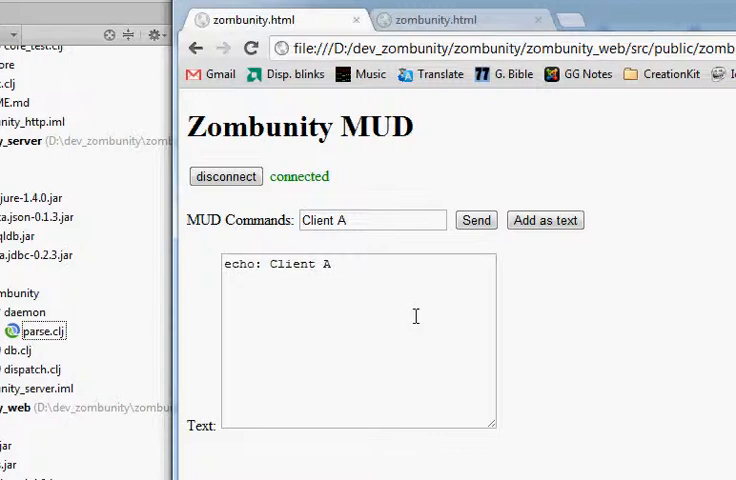
{"action": "mouse_move", "coordinate": [420, 316]}
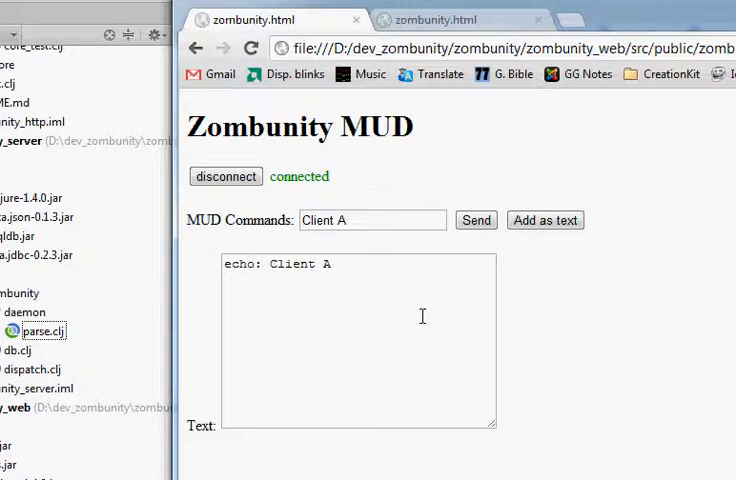